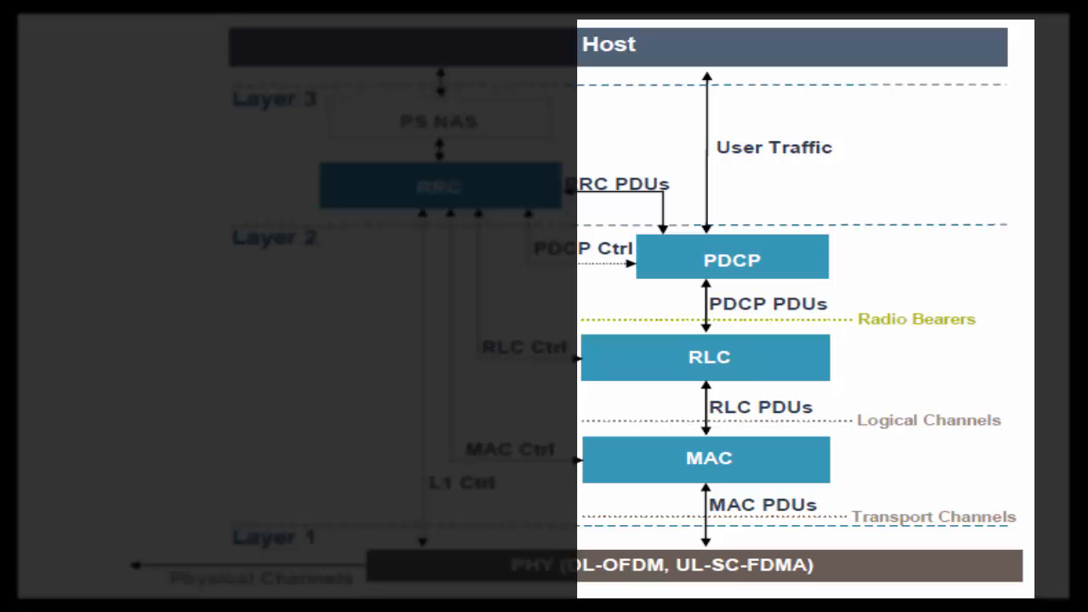
Advance the slide animation until the Tracking Area Update box appears beneath EMM.
{"action": "left_click", "coordinate": [708, 356]}
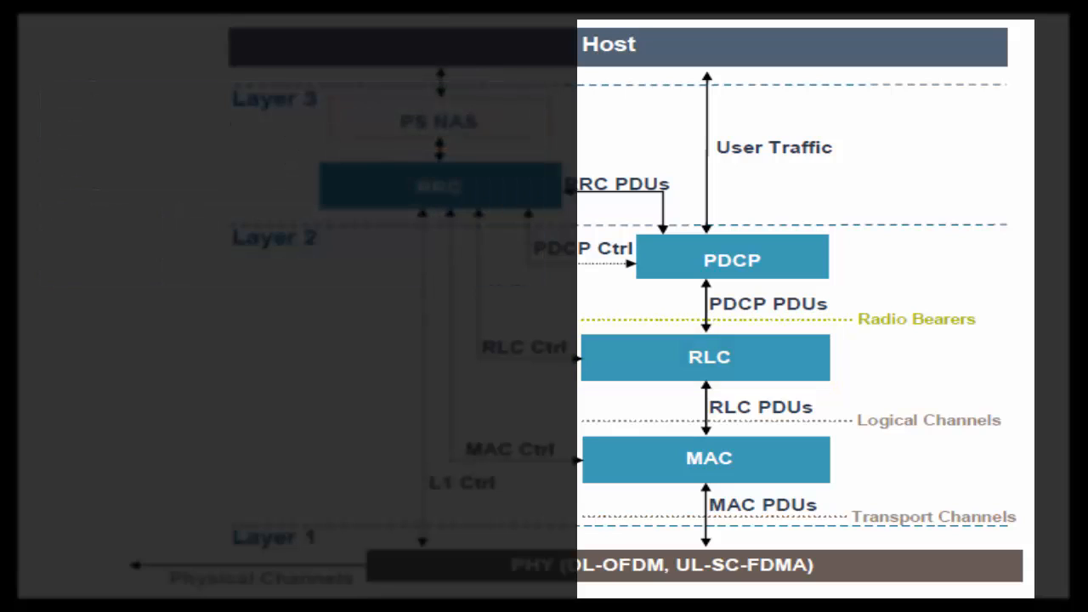
{"action": "left_click", "coordinate": [708, 457]}
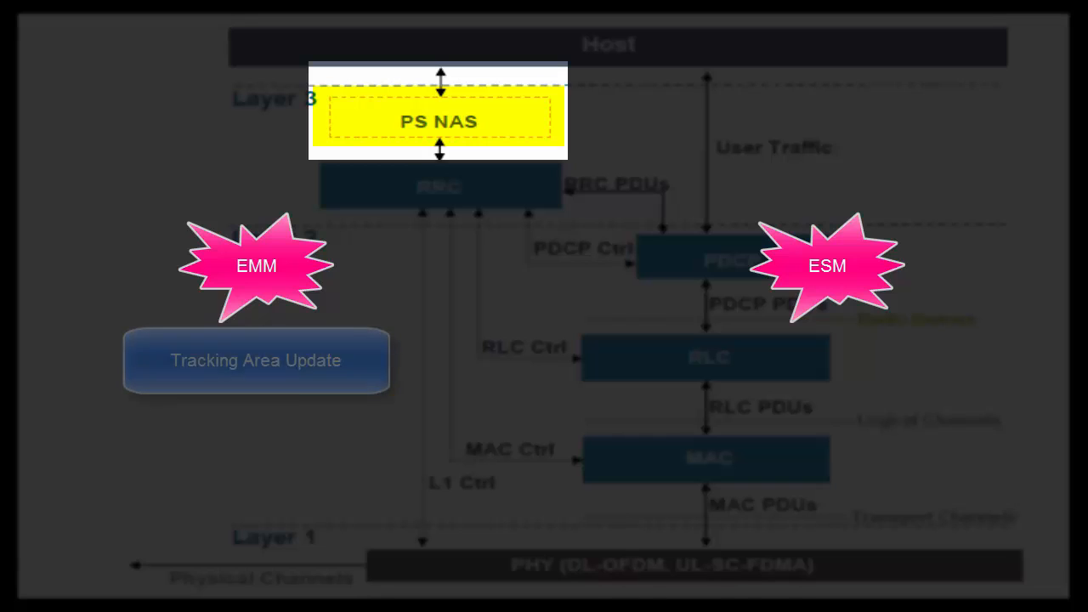
{"action": "left_click", "coordinate": [255, 359]}
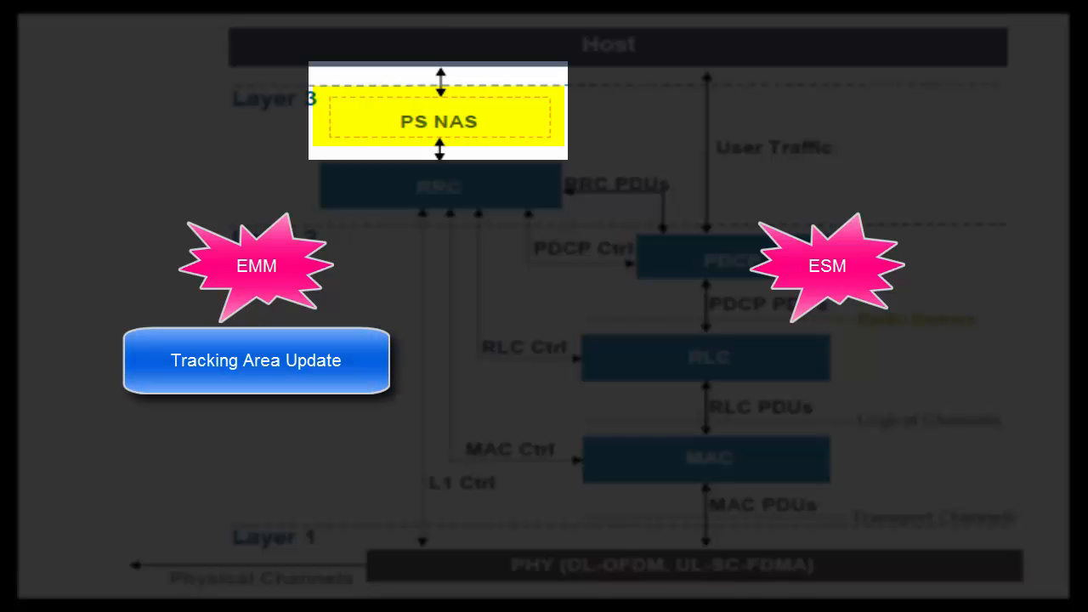